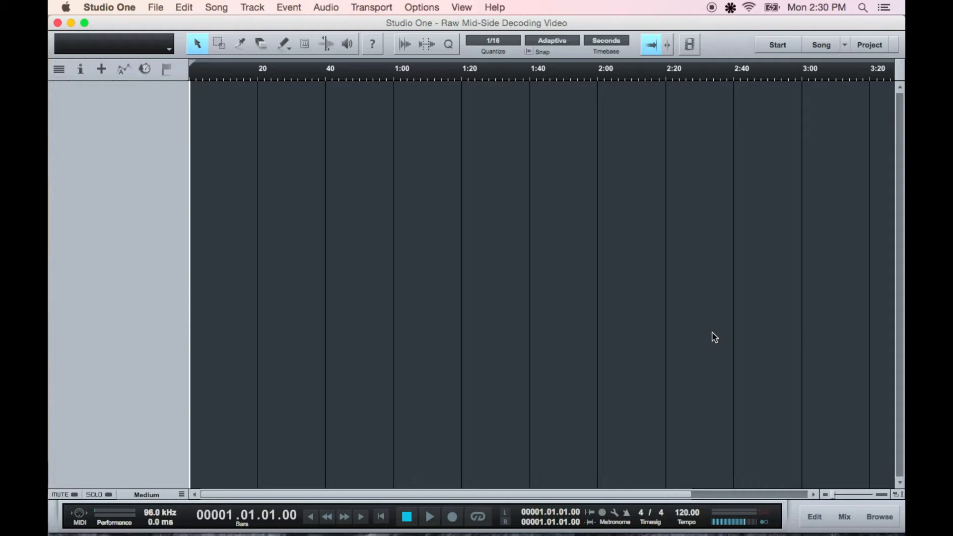
mouse_move(850, 524)
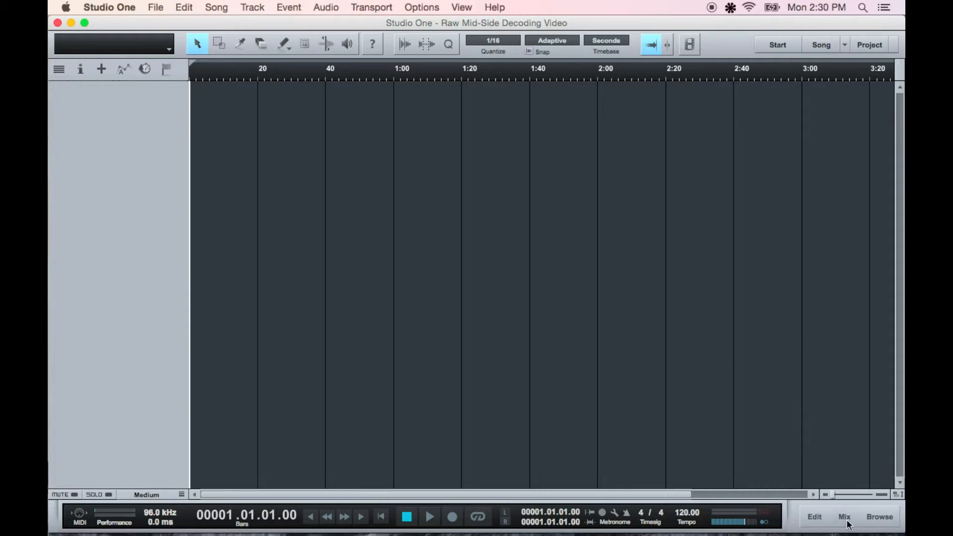
Show the mixer console below the empty song arrangement.
click(844, 517)
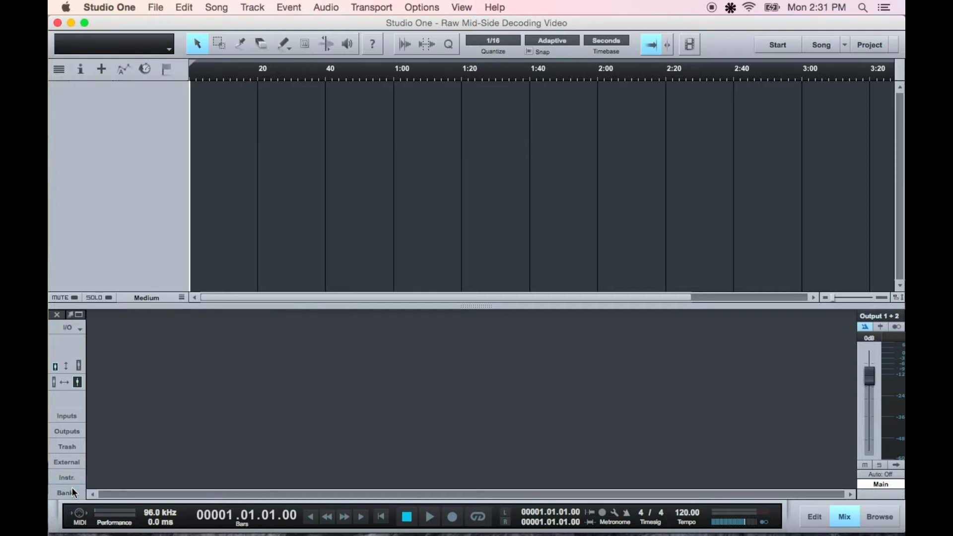
mouse_move(707, 450)
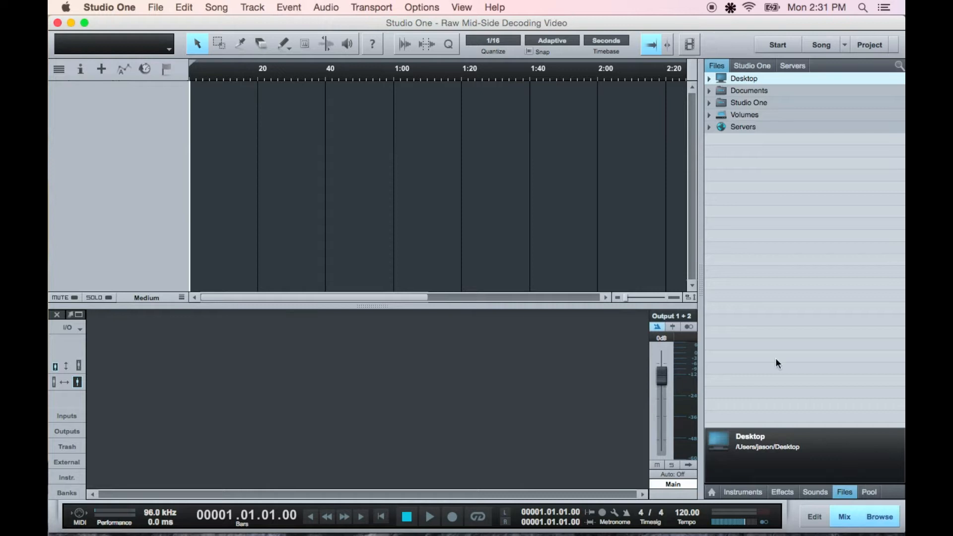
mouse_move(558, 198)
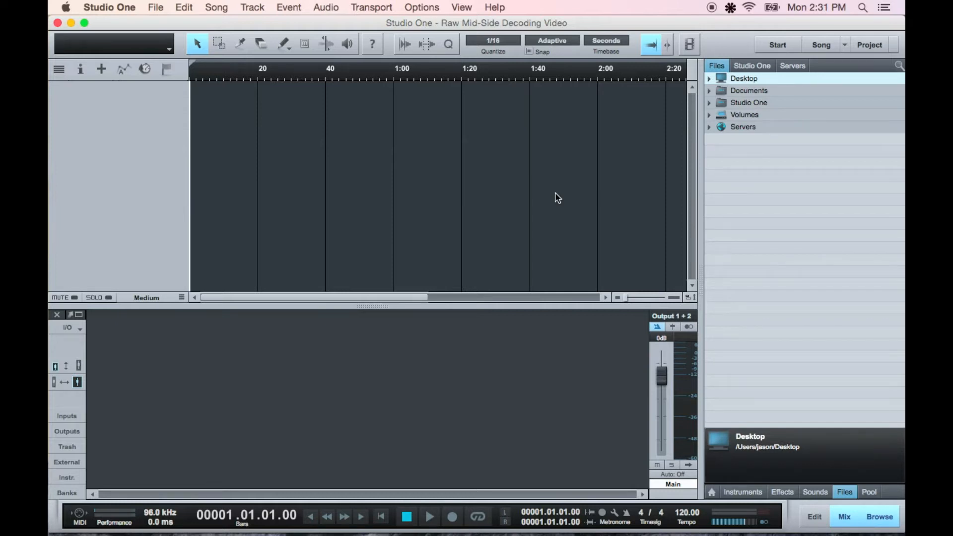
mouse_move(679, 140)
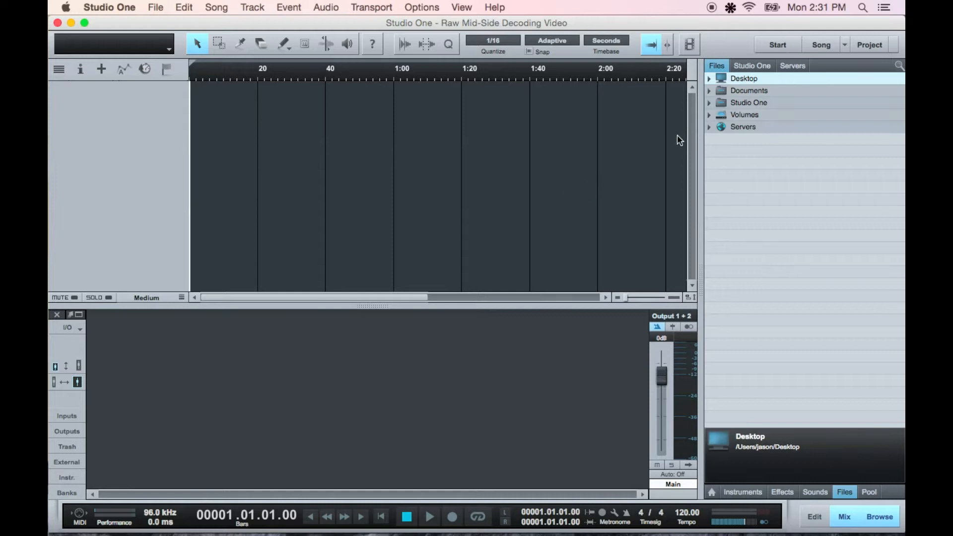
mouse_move(633, 157)
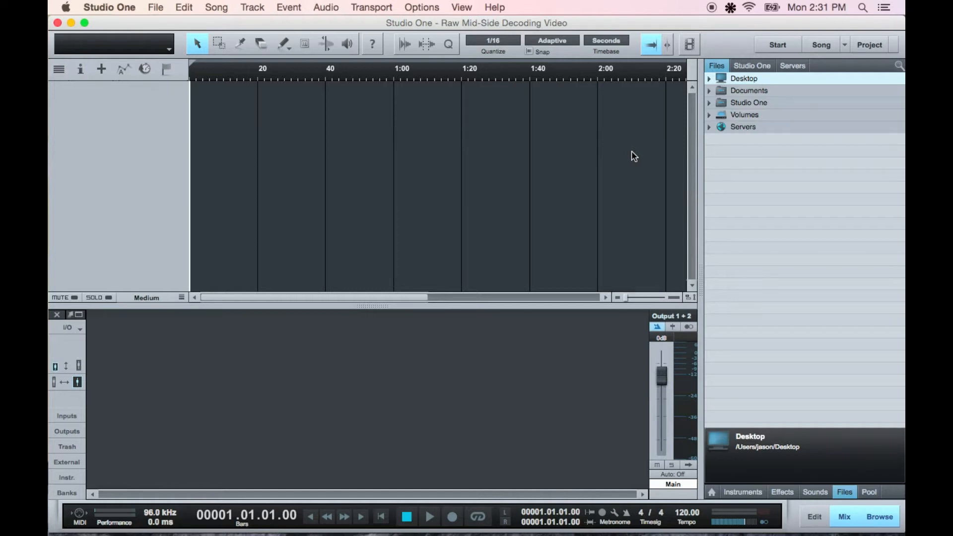
Import 'Raw Mid-Side File_ Drum Room Mic.wav' from the Desktop onto a new track and audition it.
click(709, 78)
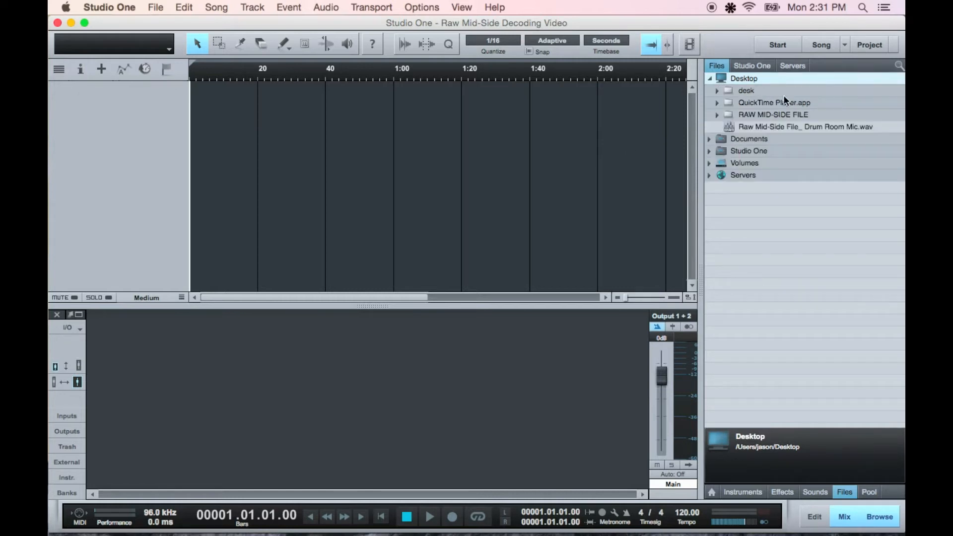
click(805, 127)
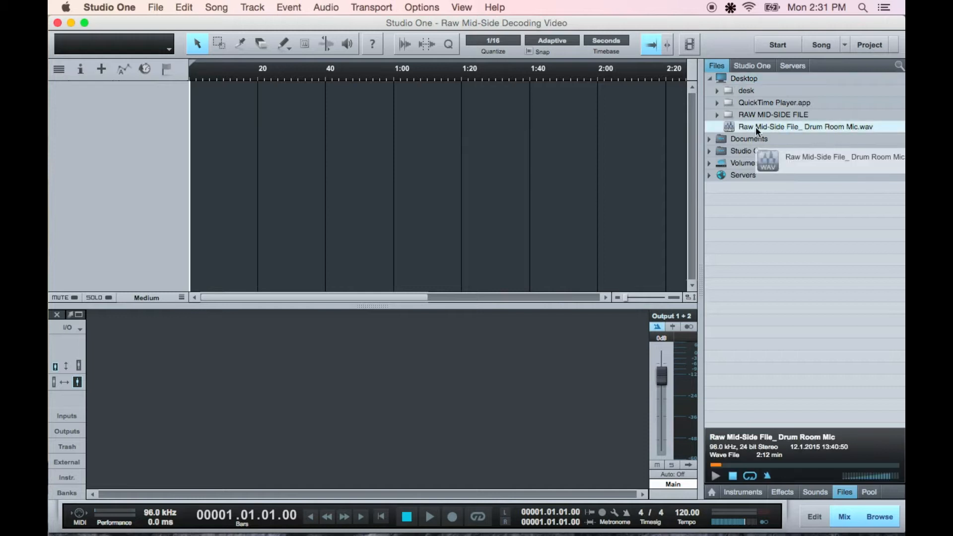
drag(805, 127, 401, 98)
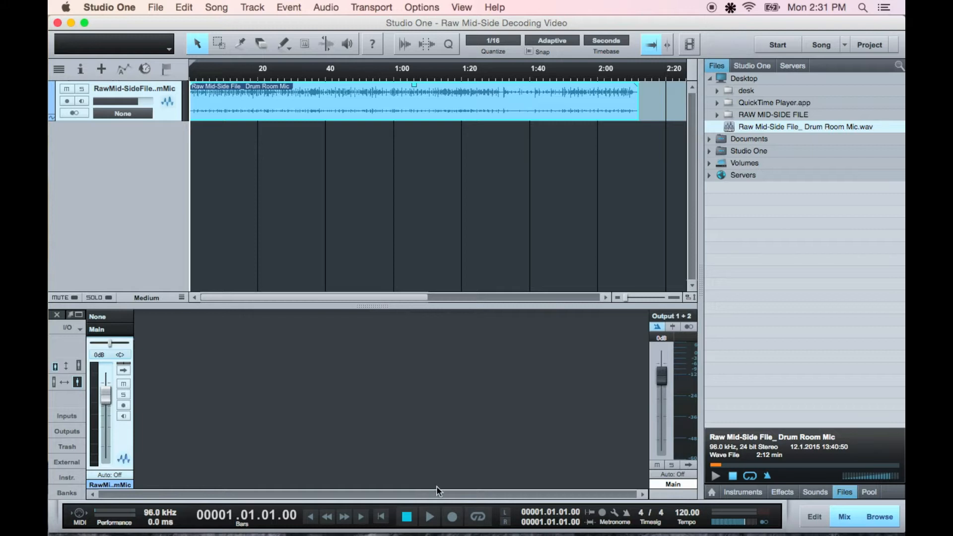
click(428, 517)
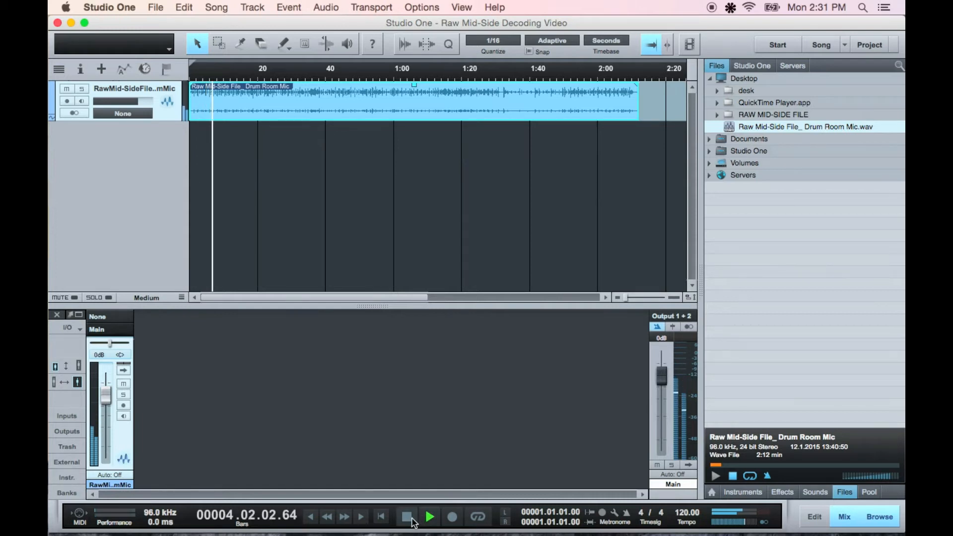
click(406, 517)
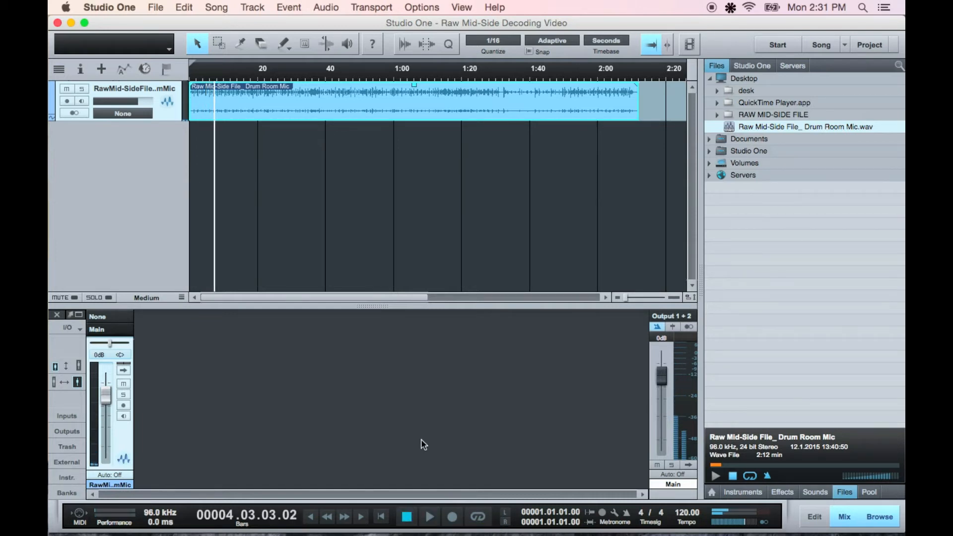
Insert the ZOOM MS Decoder on the drum room track and audition playback through it.
click(185, 316)
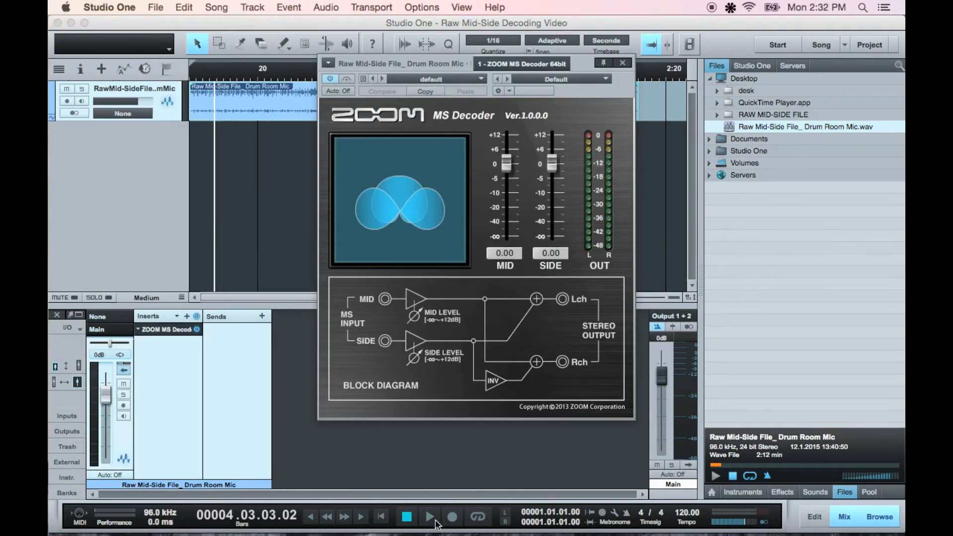
click(429, 518)
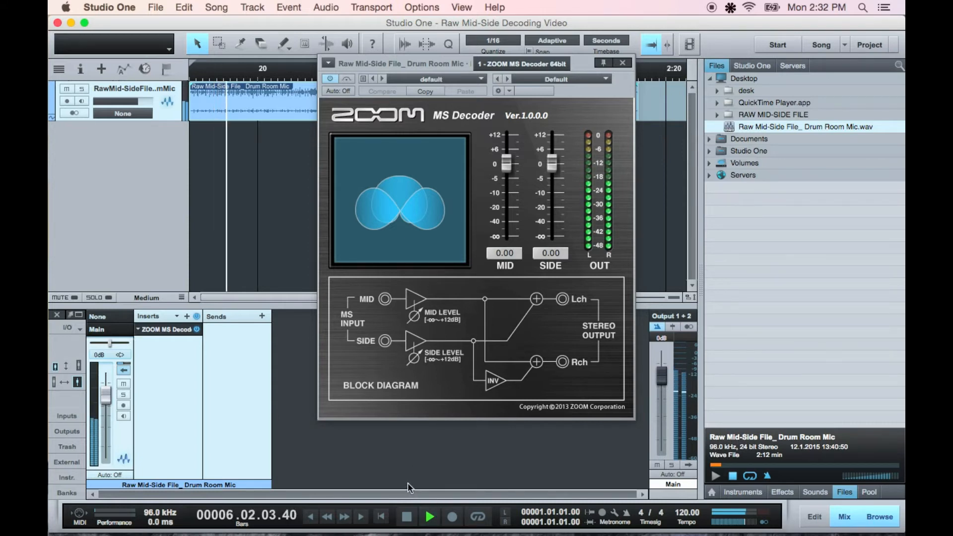
click(406, 516)
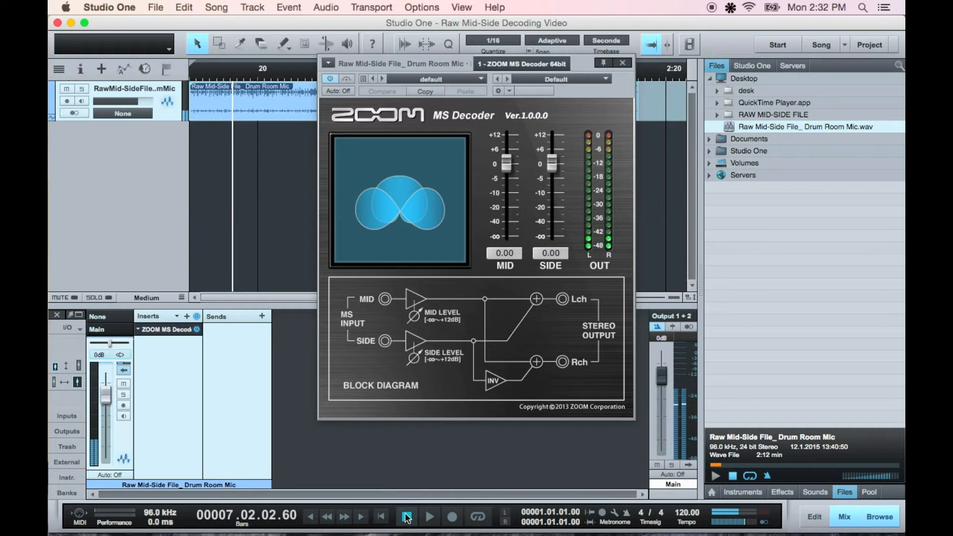
click(406, 516)
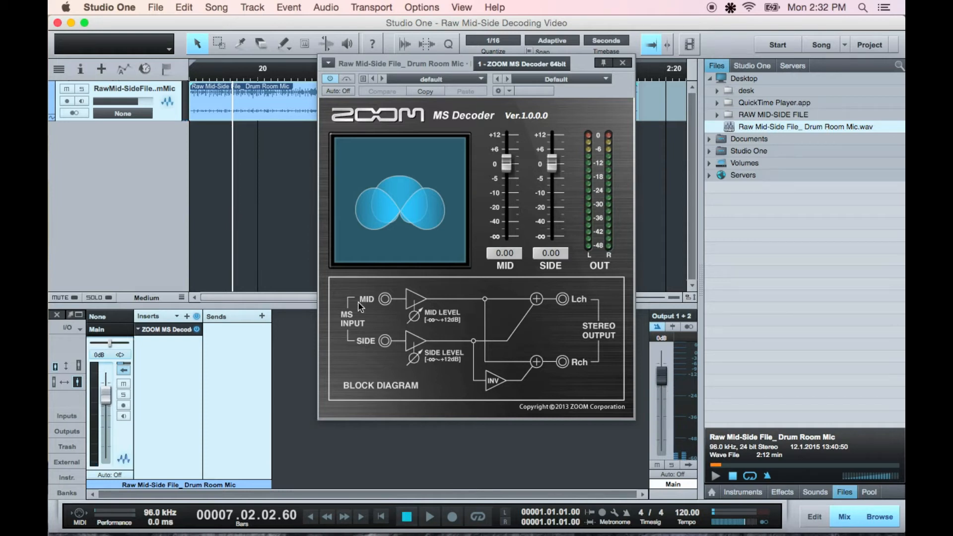
mouse_move(580, 333)
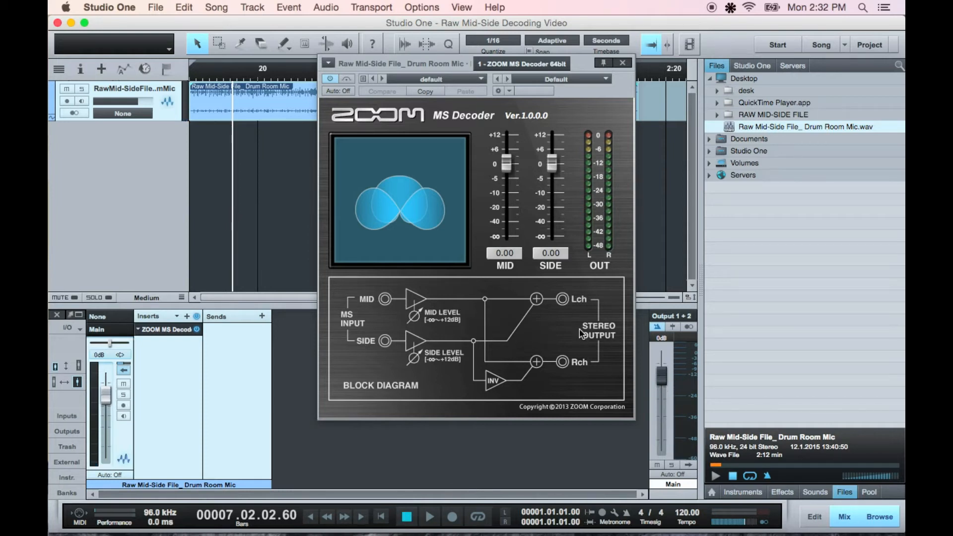
mouse_move(410, 339)
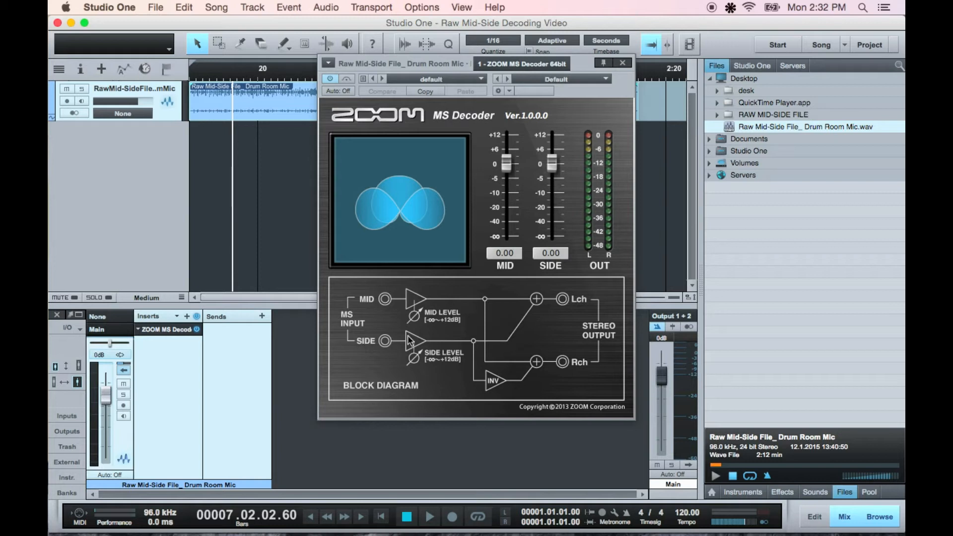
mouse_move(515, 380)
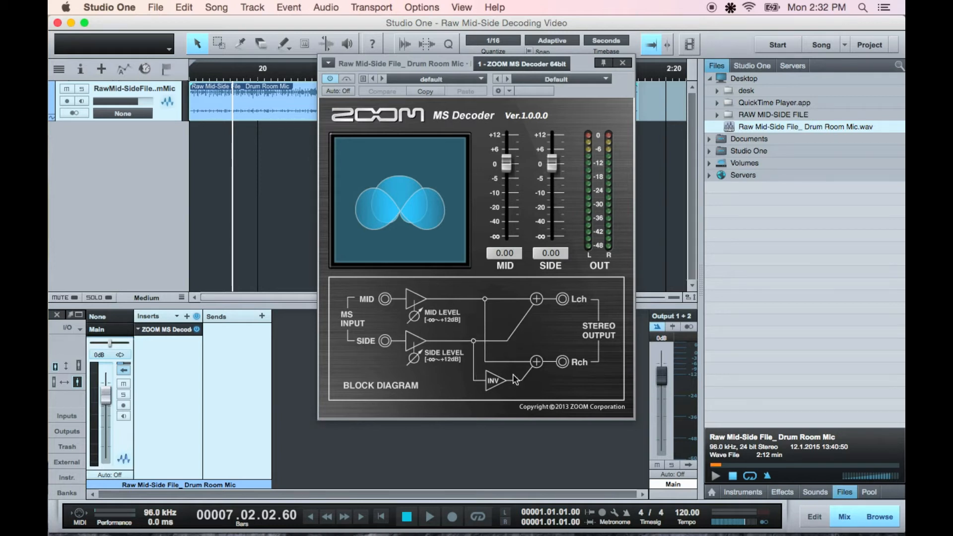
mouse_move(501, 382)
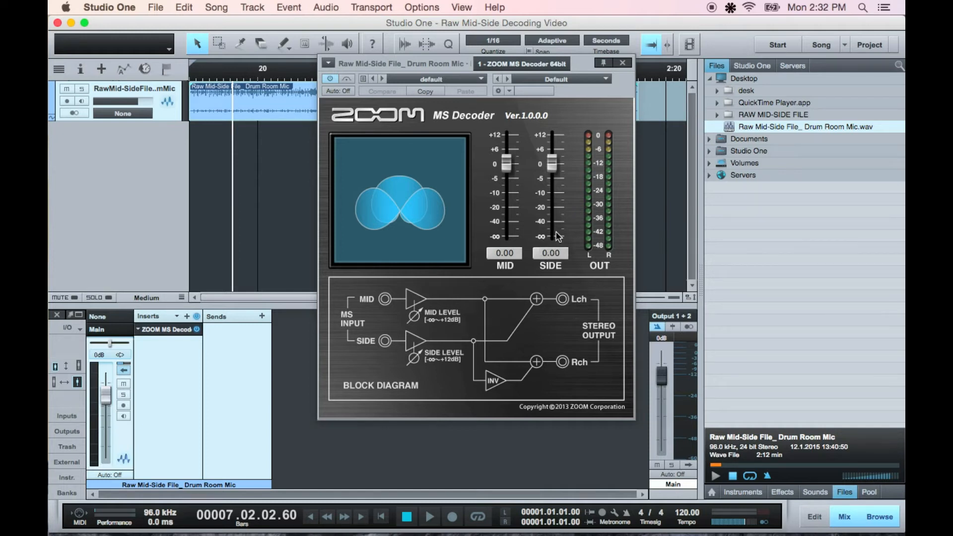
Set the decoder's mid level to about −6.85 dB, side left at 0.00, and close it.
drag(504, 164, 505, 210)
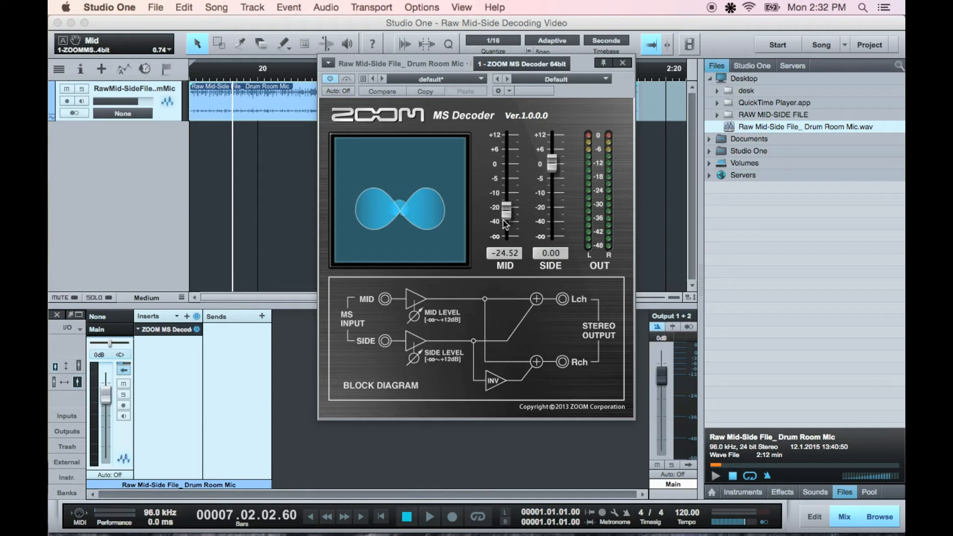
drag(504, 213, 504, 238)
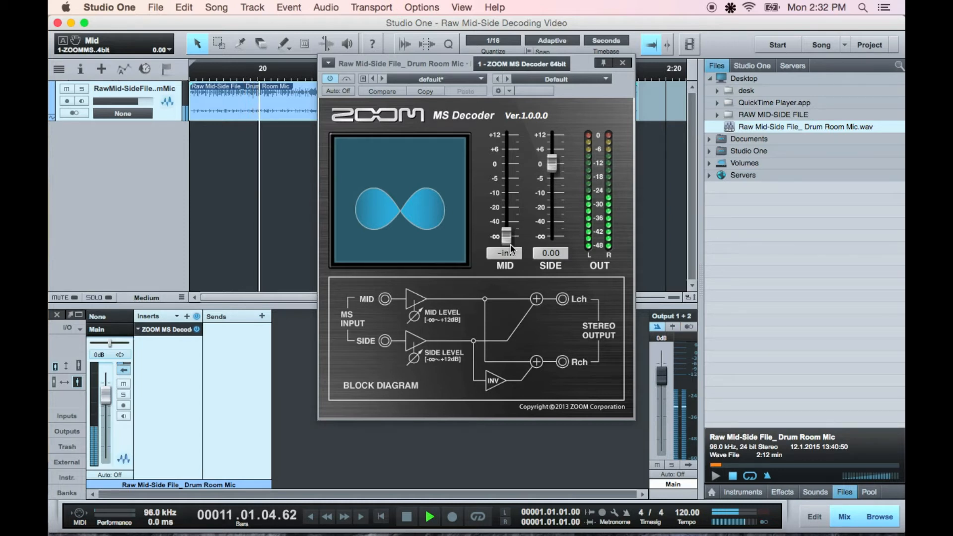
drag(505, 237, 504, 213)
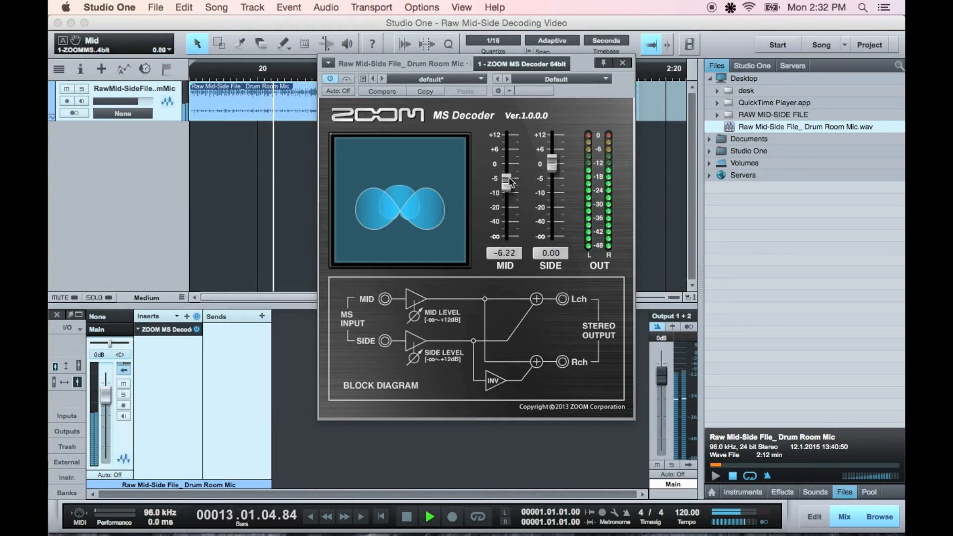
drag(504, 182, 504, 176)
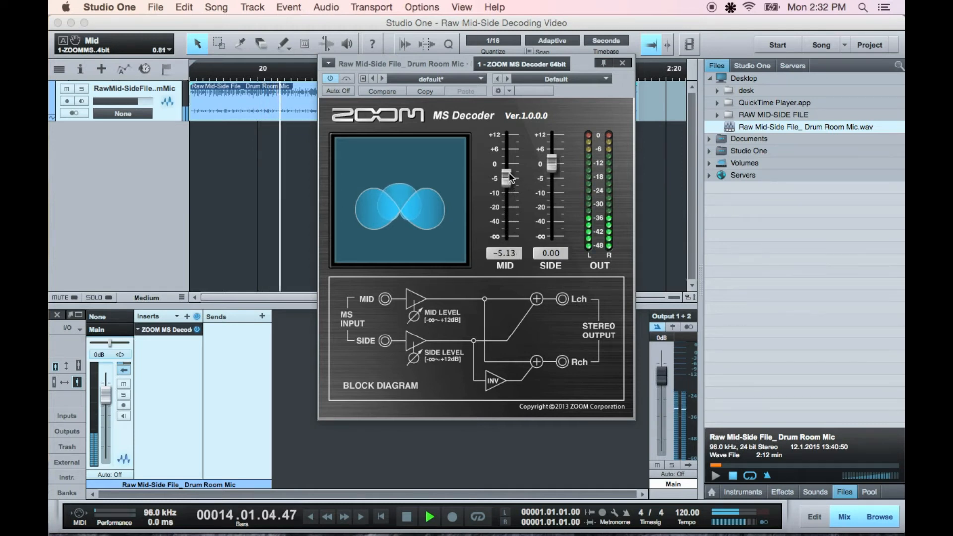
drag(505, 176, 505, 185)
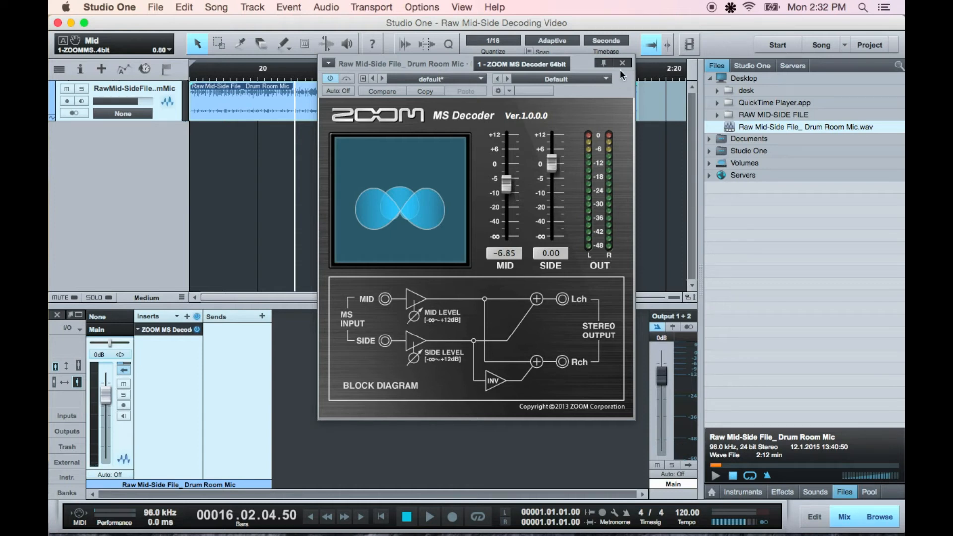
click(621, 63)
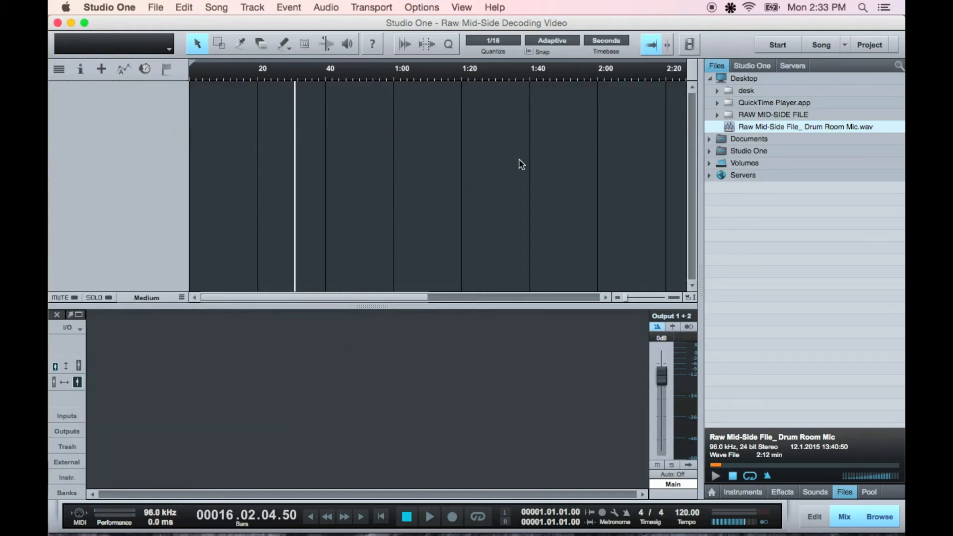
mouse_move(606, 152)
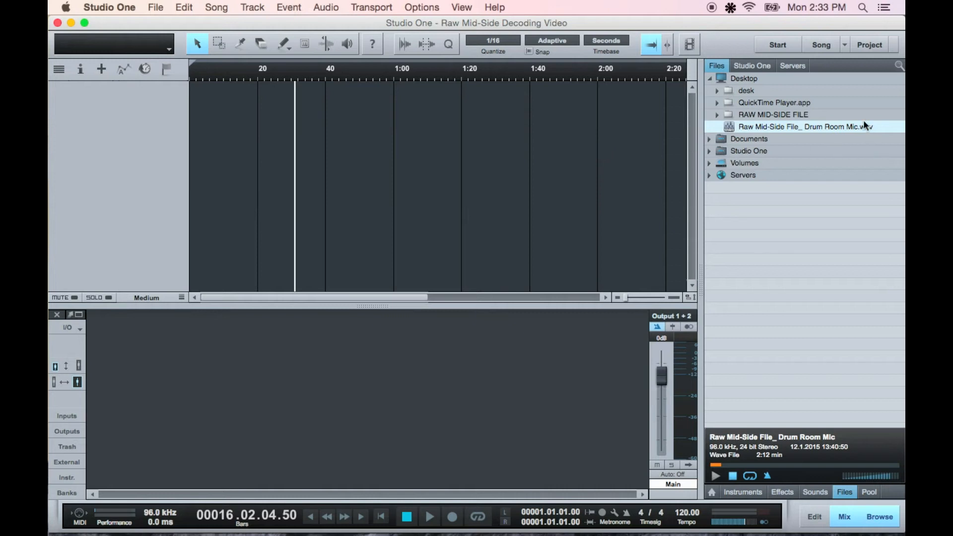
Split the drum room wav into left and right mono files and select the left file.
right_click(804, 127)
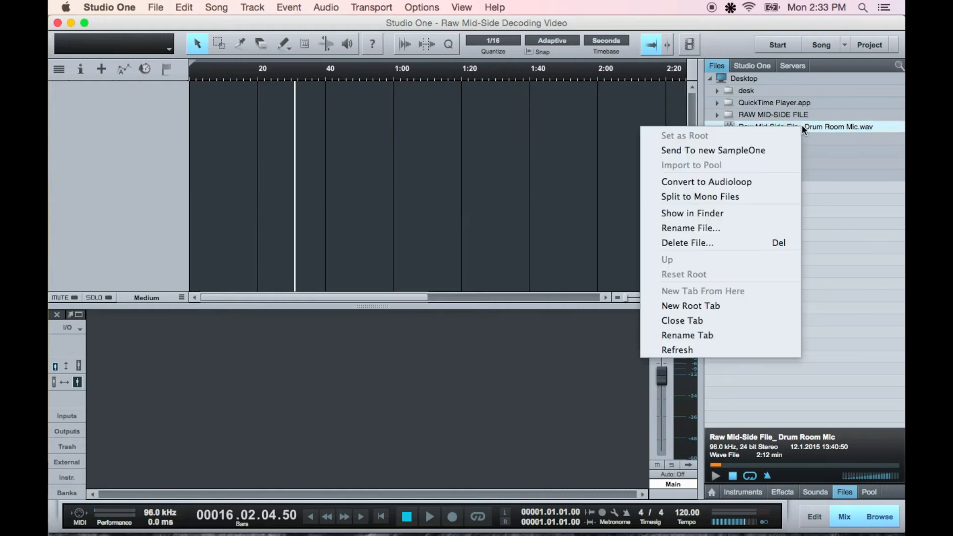
mouse_move(700, 196)
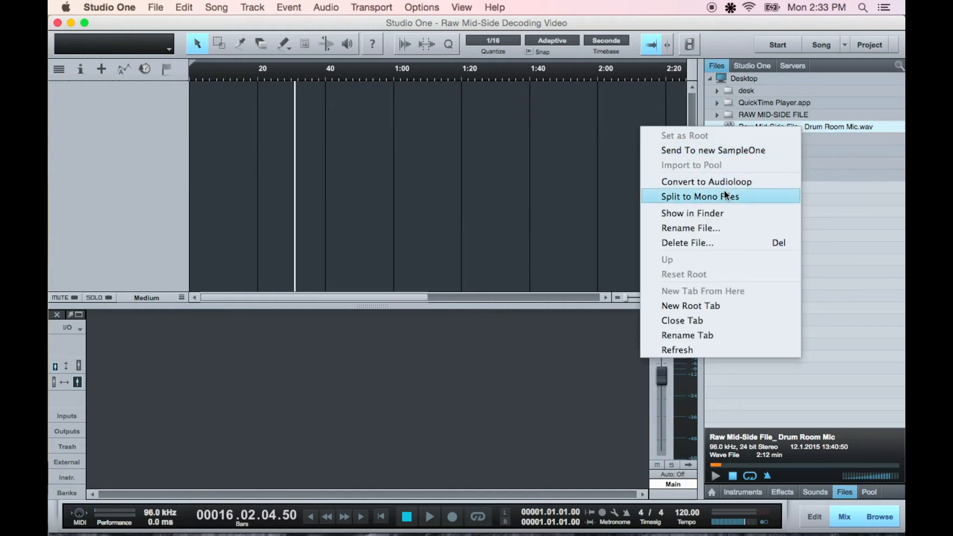
click(699, 197)
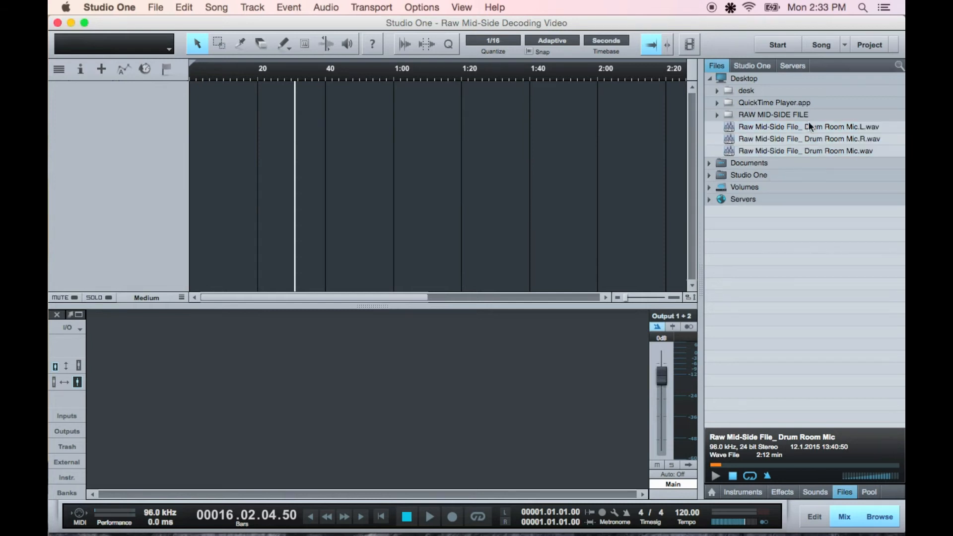
click(809, 127)
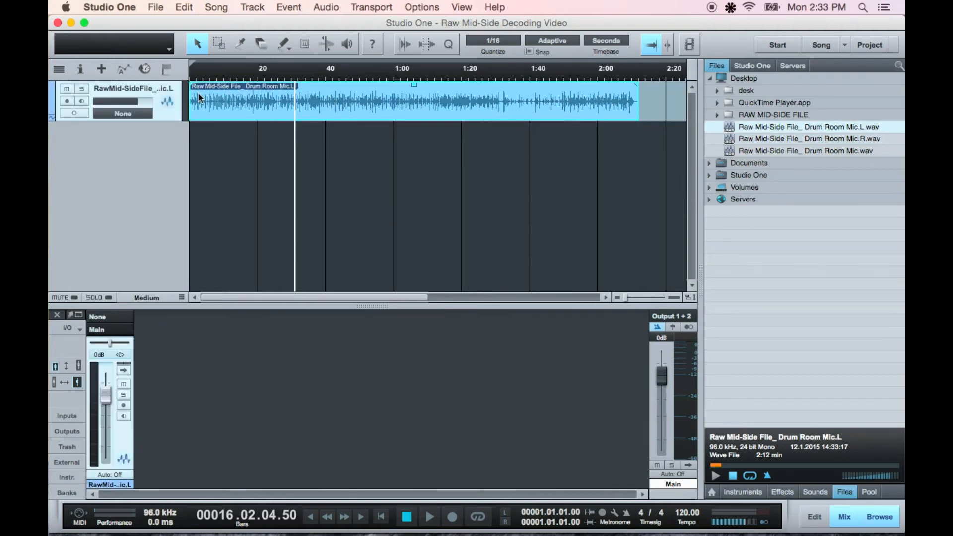
Name the first track 'center', add the right mono file as tracks, and name one 'left'.
text(center)
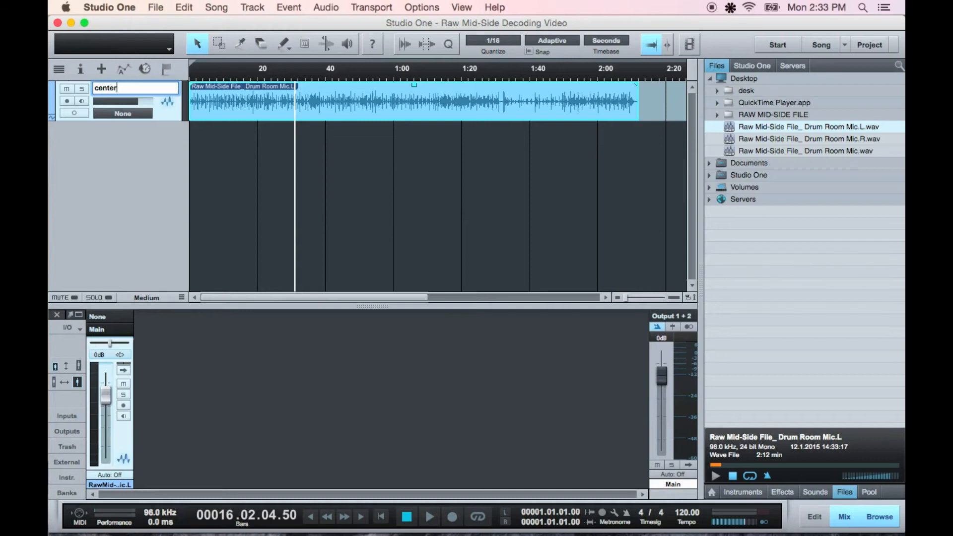
click(809, 139)
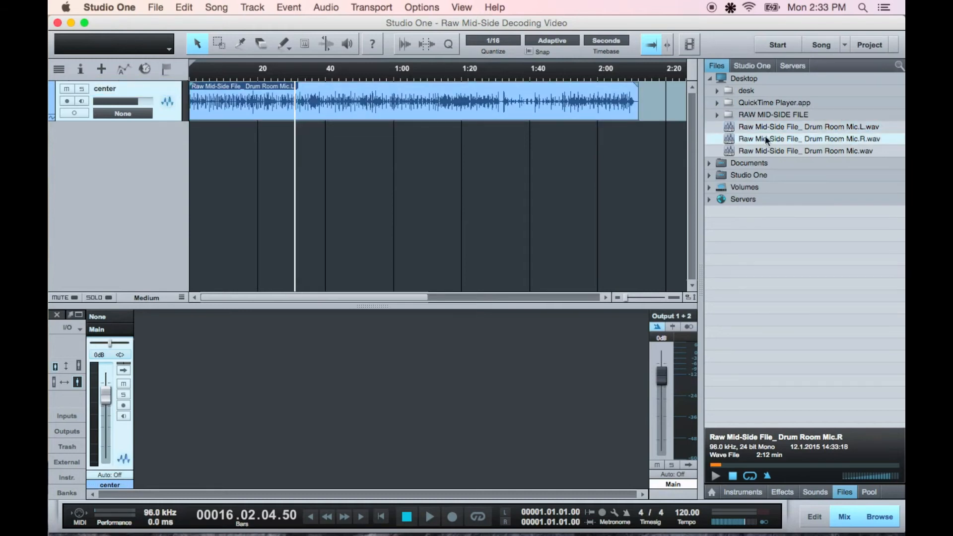
drag(809, 138, 265, 140)
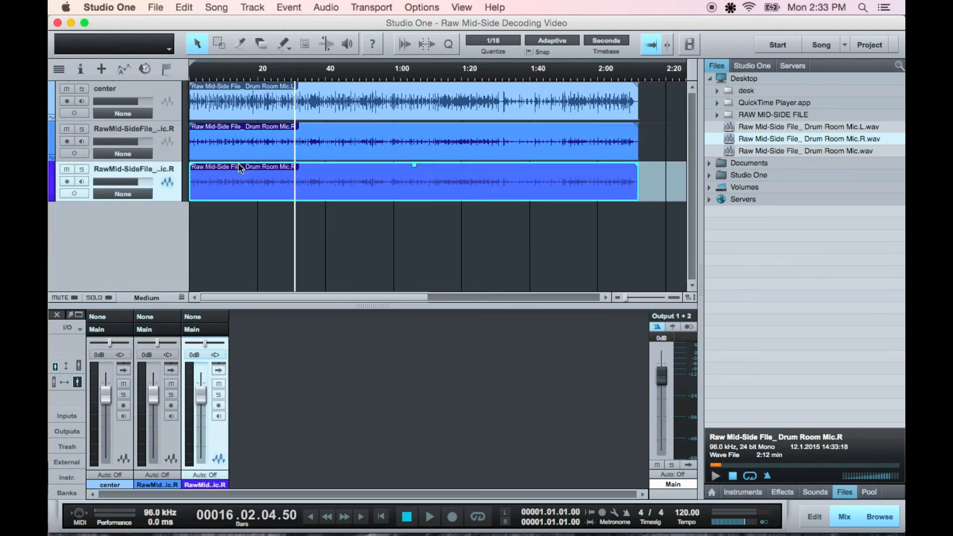
text(left)
text(right)
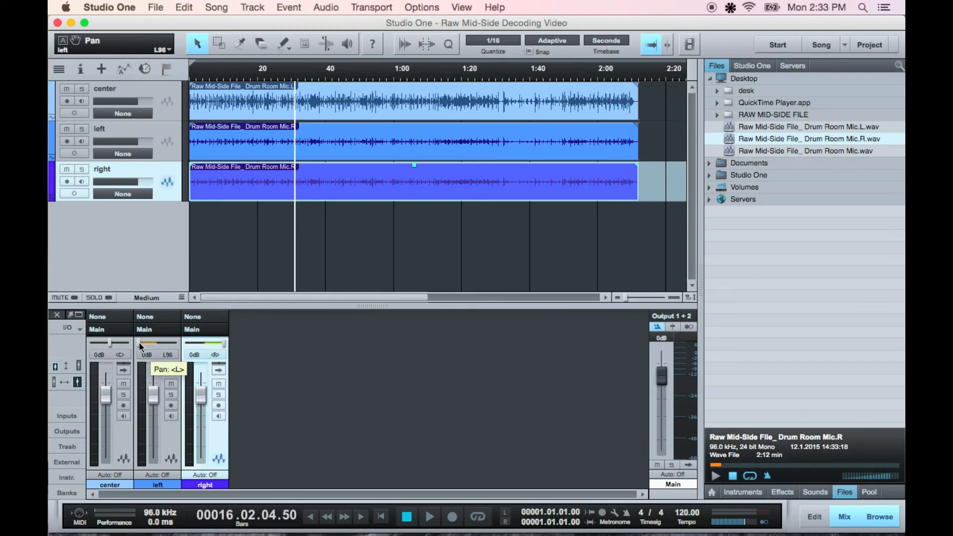
Add a Mixtool insert to the right track with Invert Phase enabled.
click(205, 485)
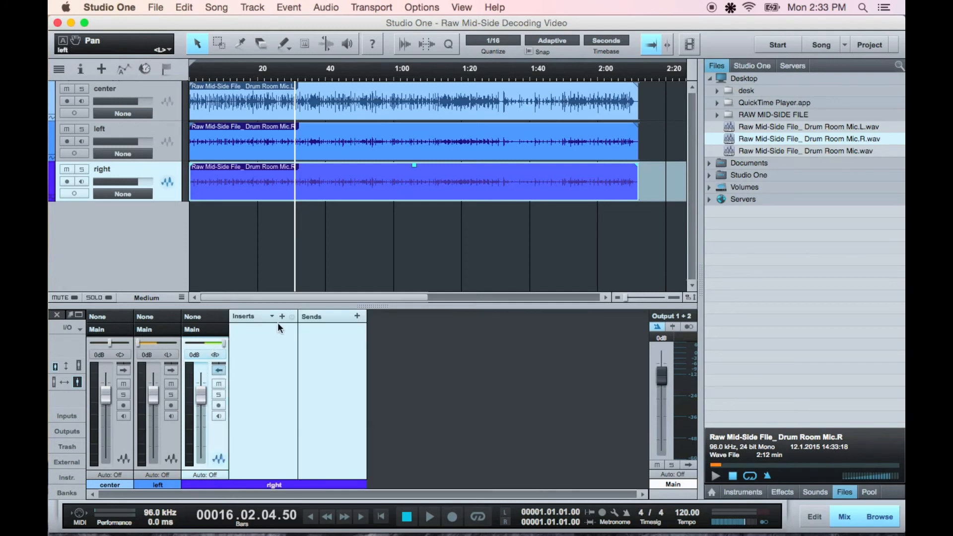
click(282, 316)
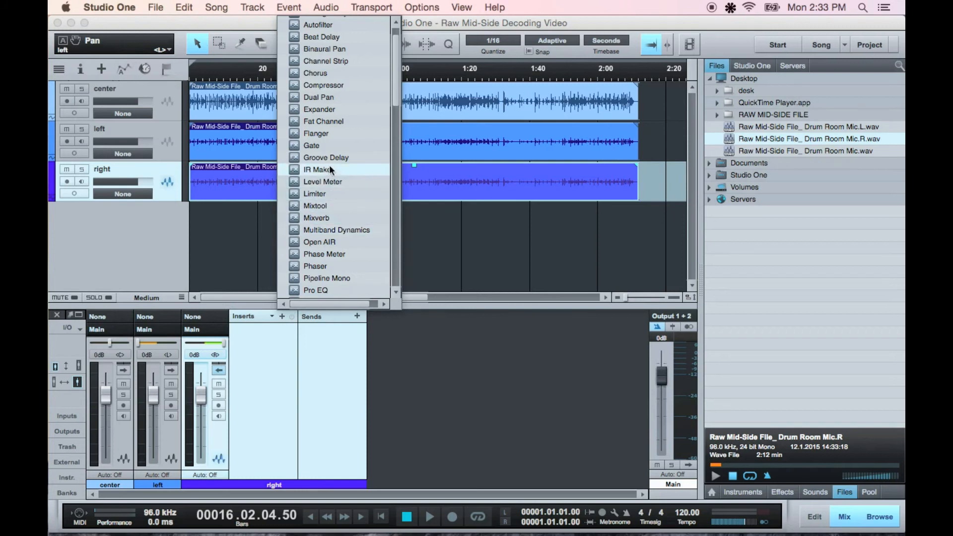
click(315, 206)
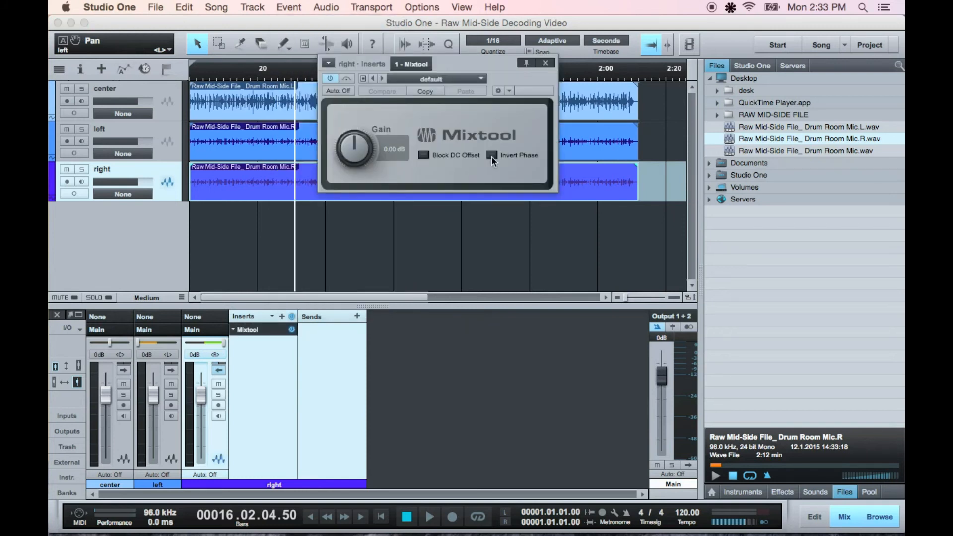
click(493, 155)
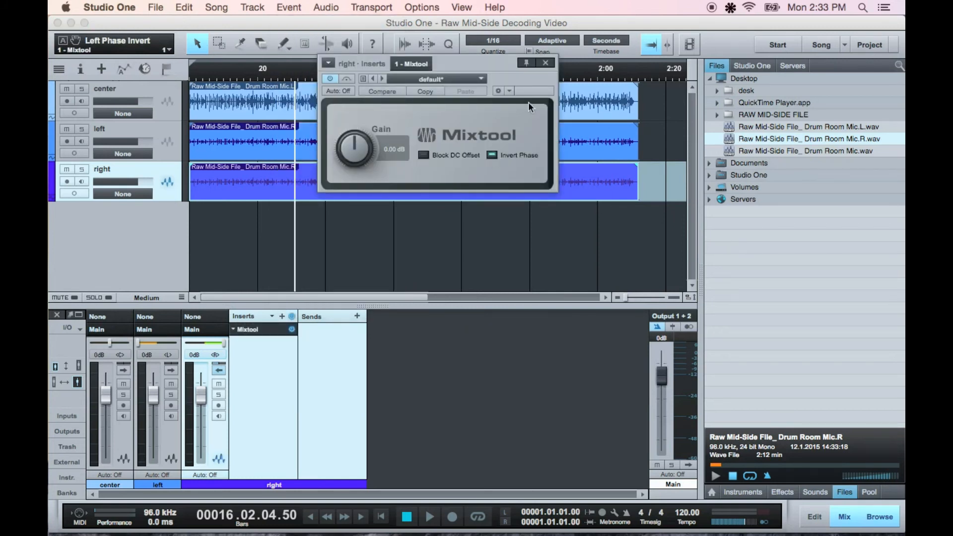
click(545, 62)
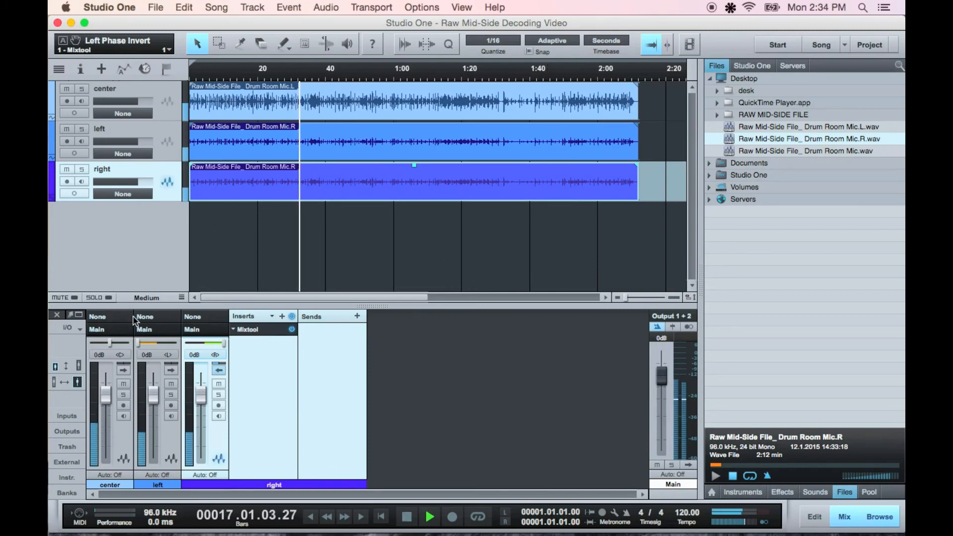
Bring the center track's volume fader to about −0.9 dB, then stop playback.
drag(103, 358, 105, 410)
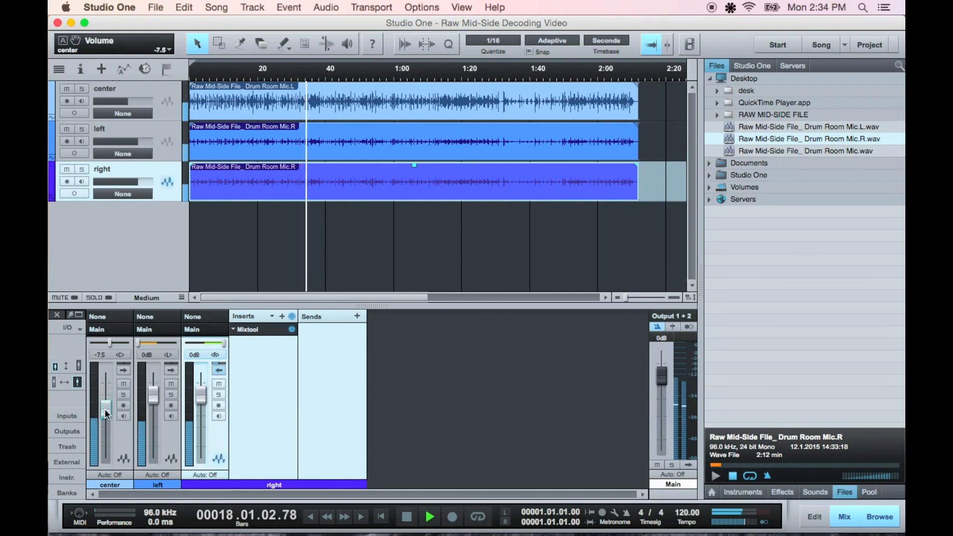
drag(106, 416, 109, 404)
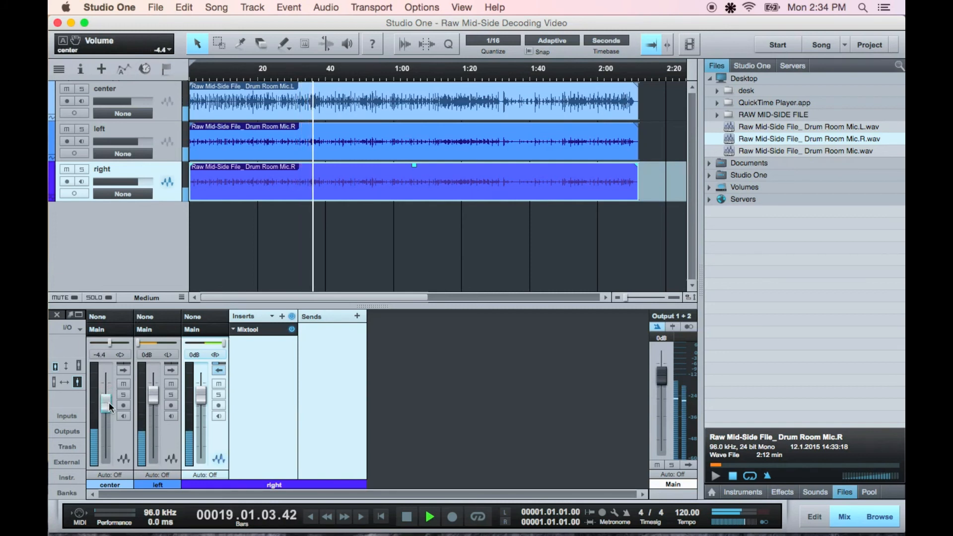
drag(106, 407, 106, 398)
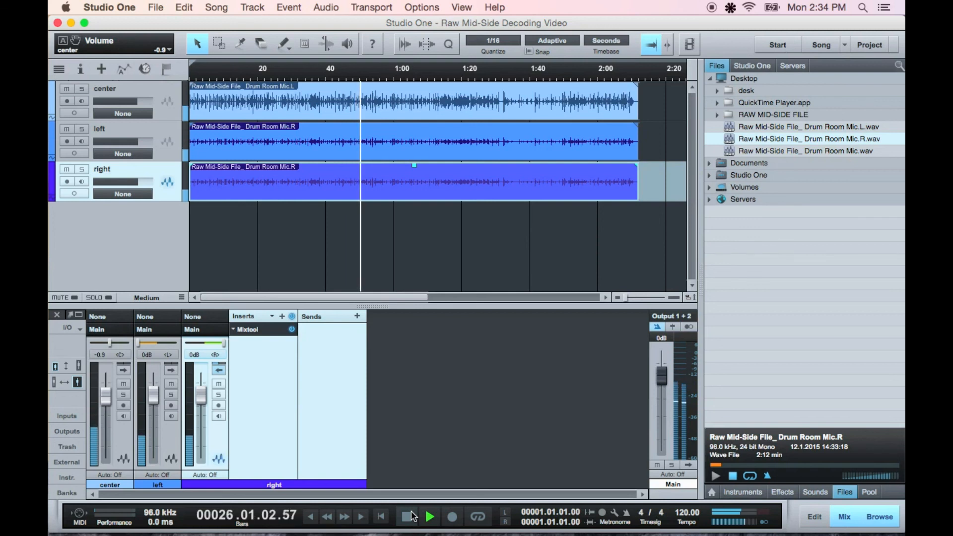
click(429, 517)
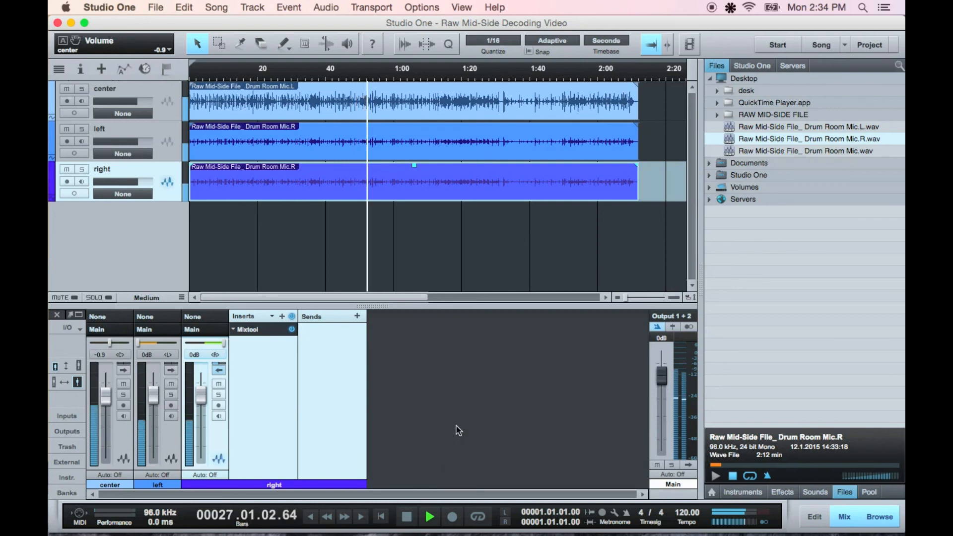